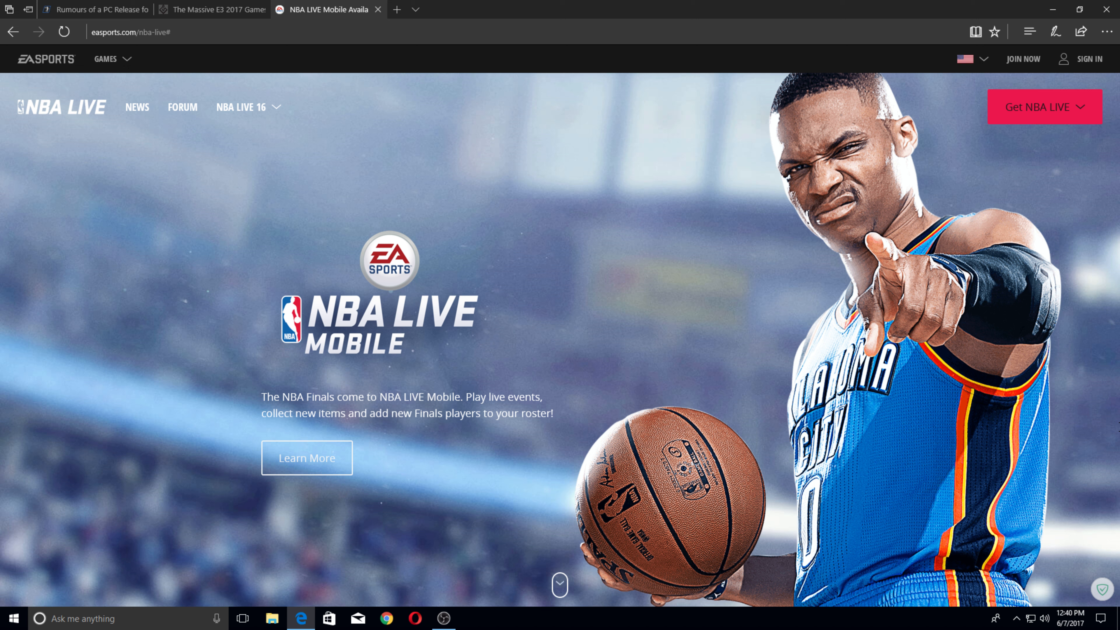
{"action": "mouse_move", "coordinate": [9, 9]}
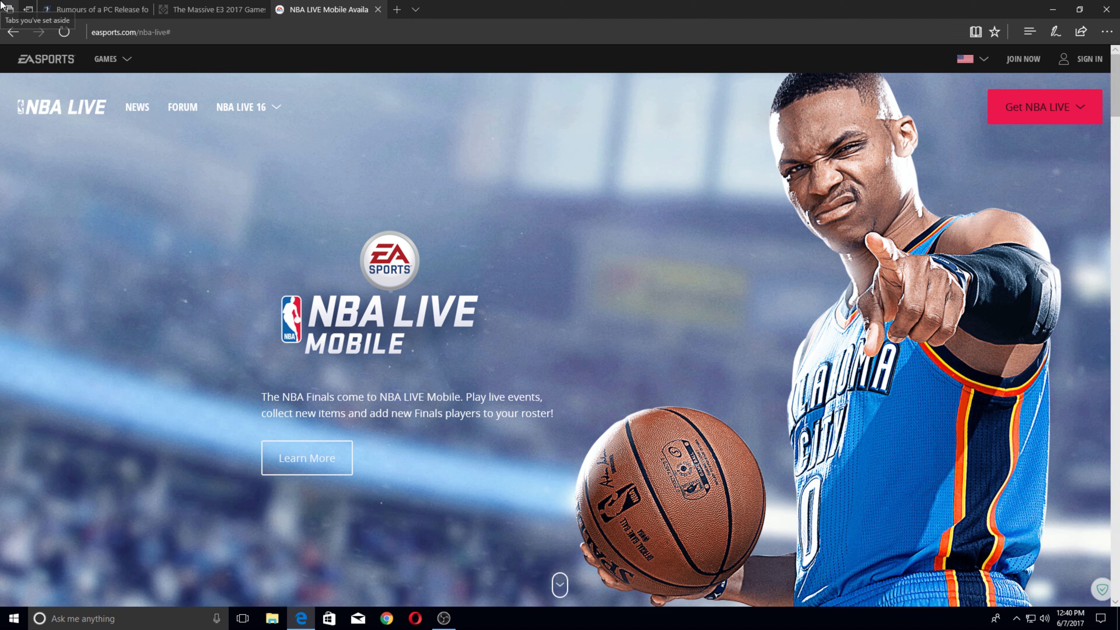
Step: Bring the Game Informer E3 2017 list down to its Electronic Arts entries and Battlefront II trailer
{"action": "left_click", "coordinate": [211, 9]}
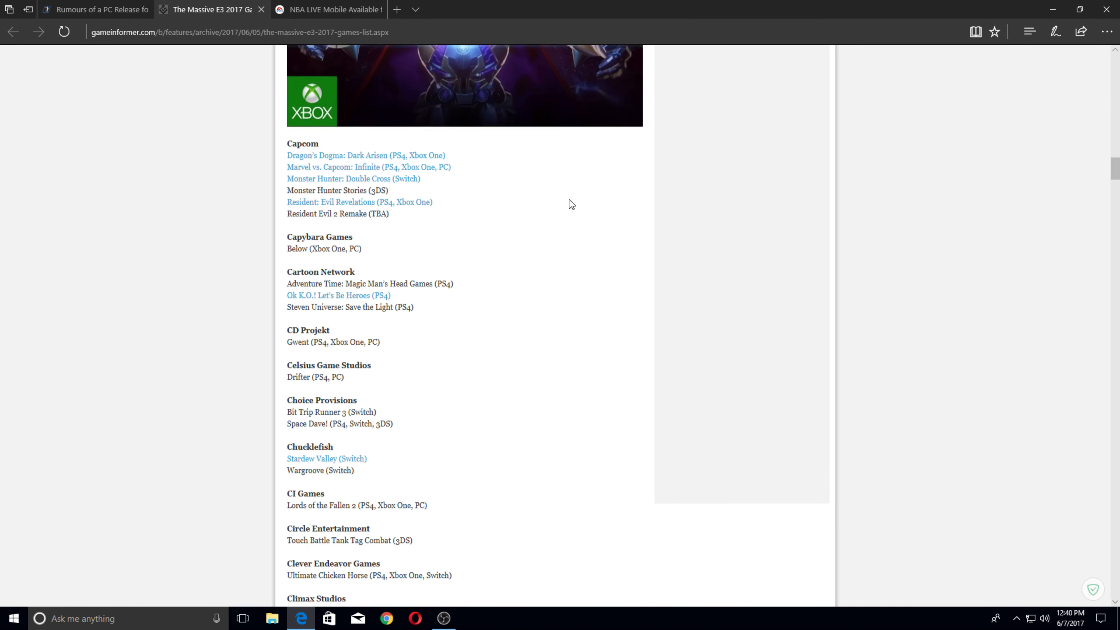
{"action": "scroll", "scroll_direction": "up", "scroll_amount": 3}
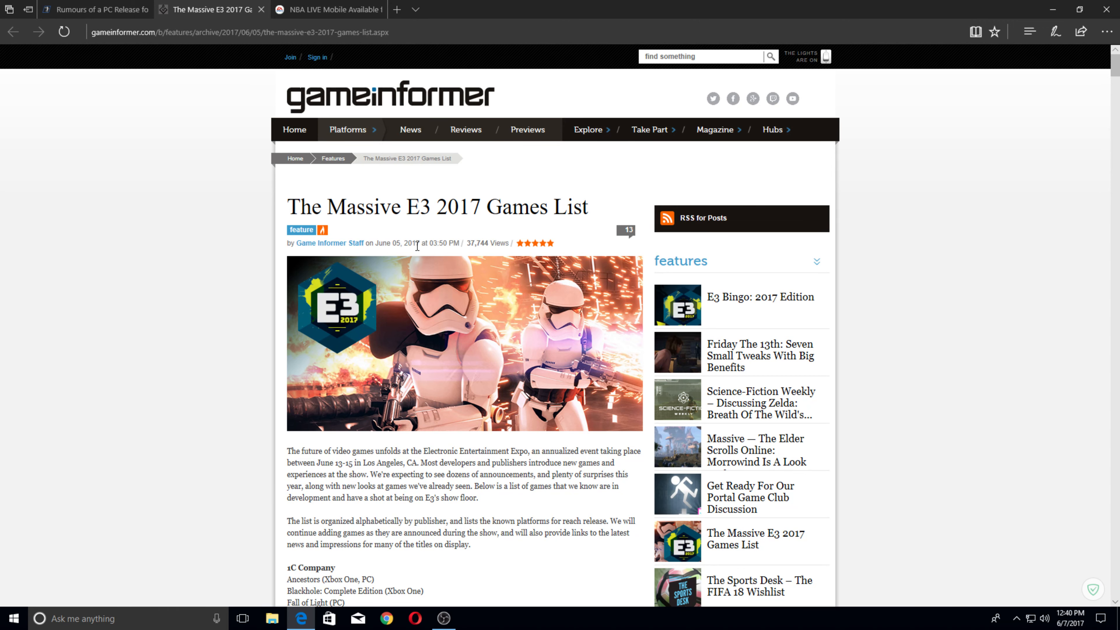
{"action": "scroll", "scroll_direction": "down", "scroll_amount": 3}
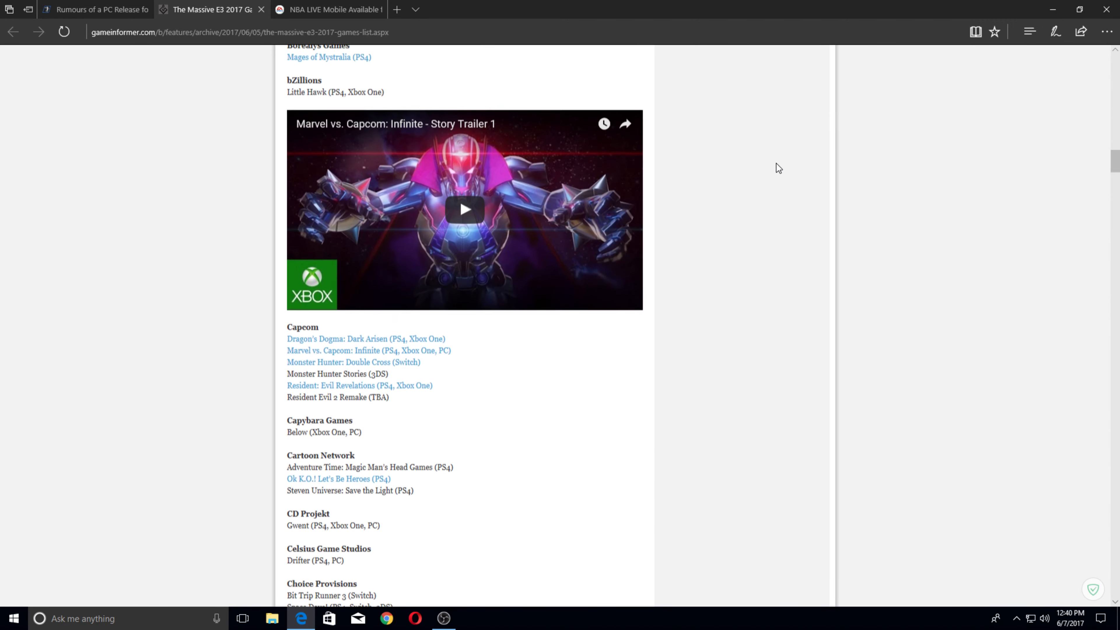
{"action": "scroll", "scroll_direction": "down", "scroll_amount": 3}
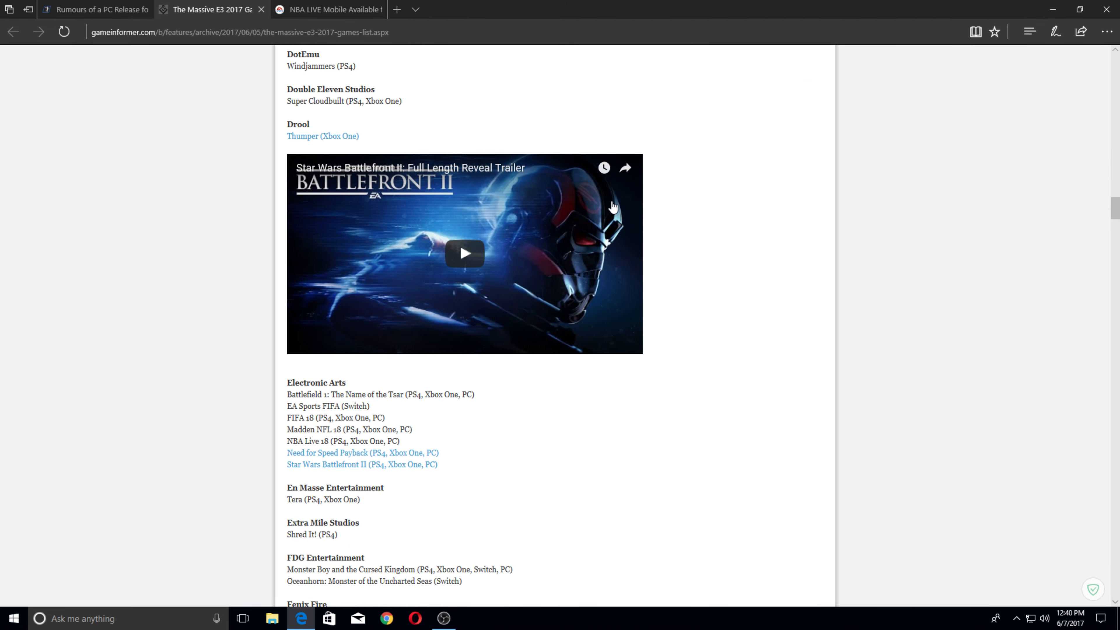
{"action": "mouse_move", "coordinate": [436, 182]}
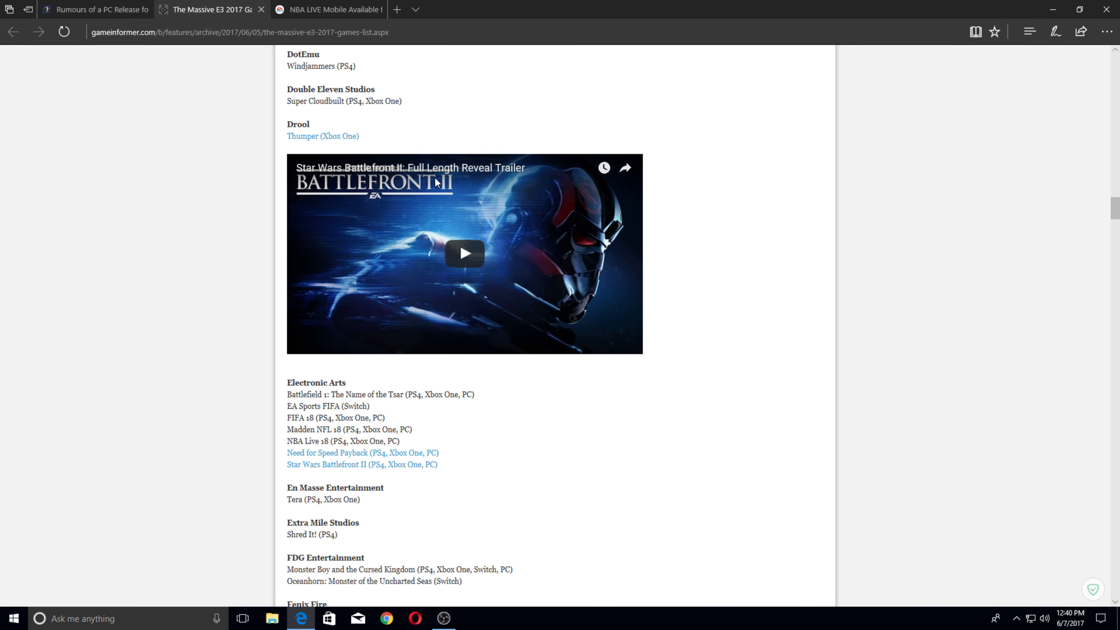
{"action": "scroll", "scroll_direction": "down", "scroll_amount": 3}
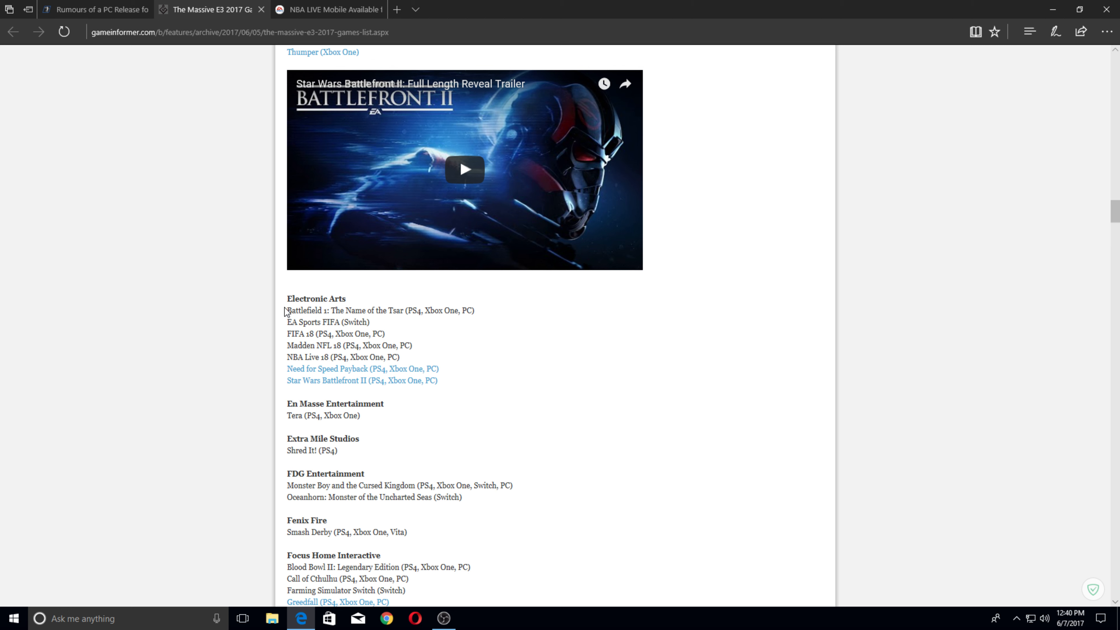
{"action": "mouse_move", "coordinate": [337, 336]}
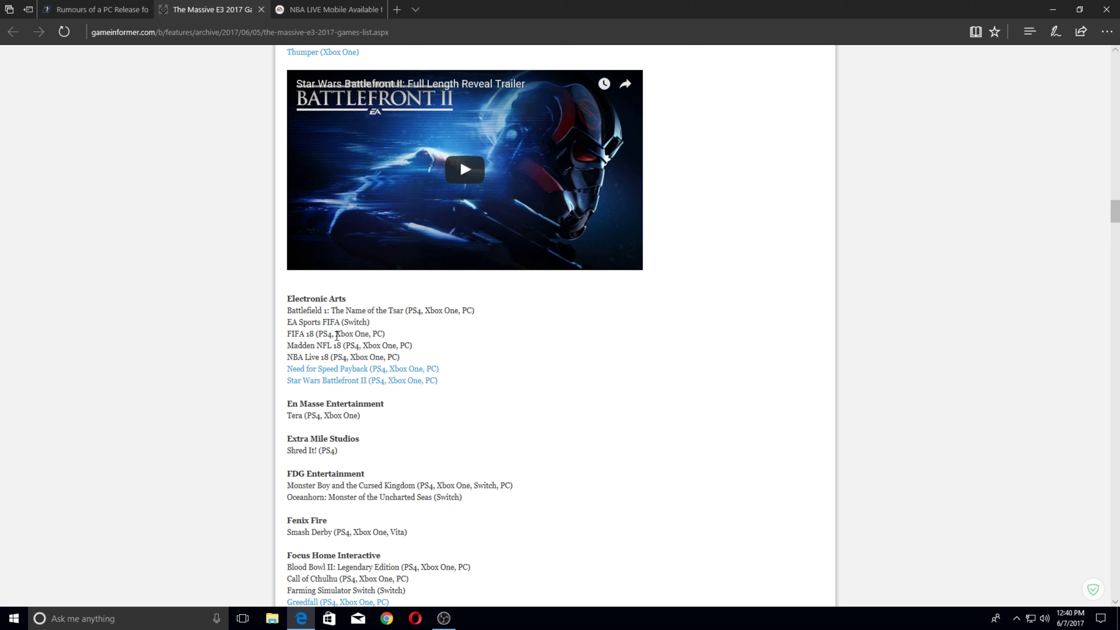
{"action": "mouse_move", "coordinate": [332, 384]}
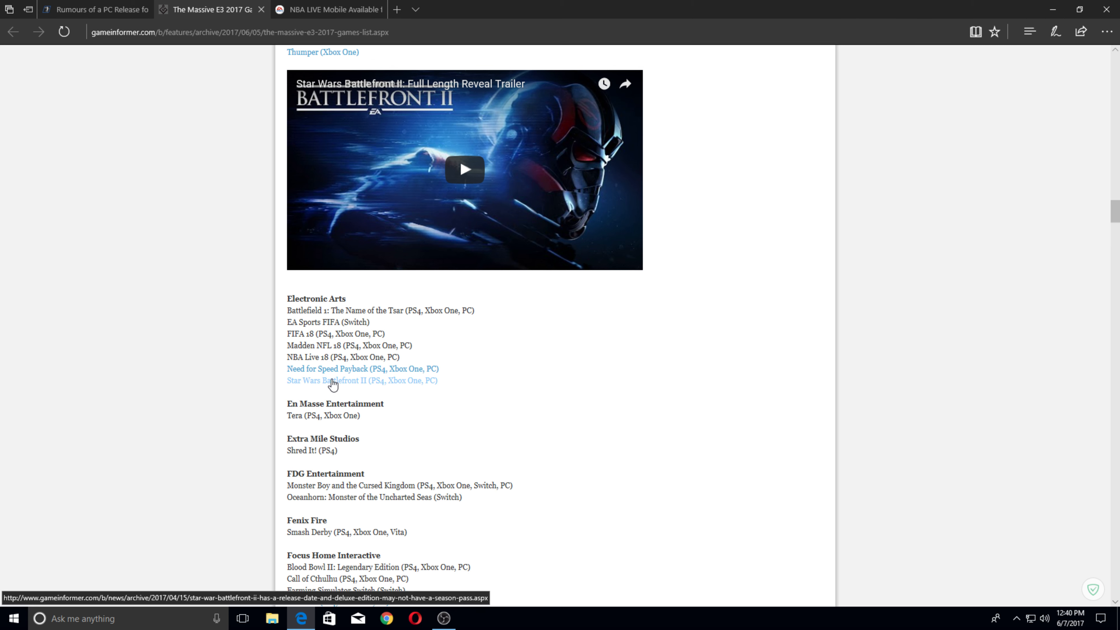
{"action": "mouse_move", "coordinate": [495, 345]}
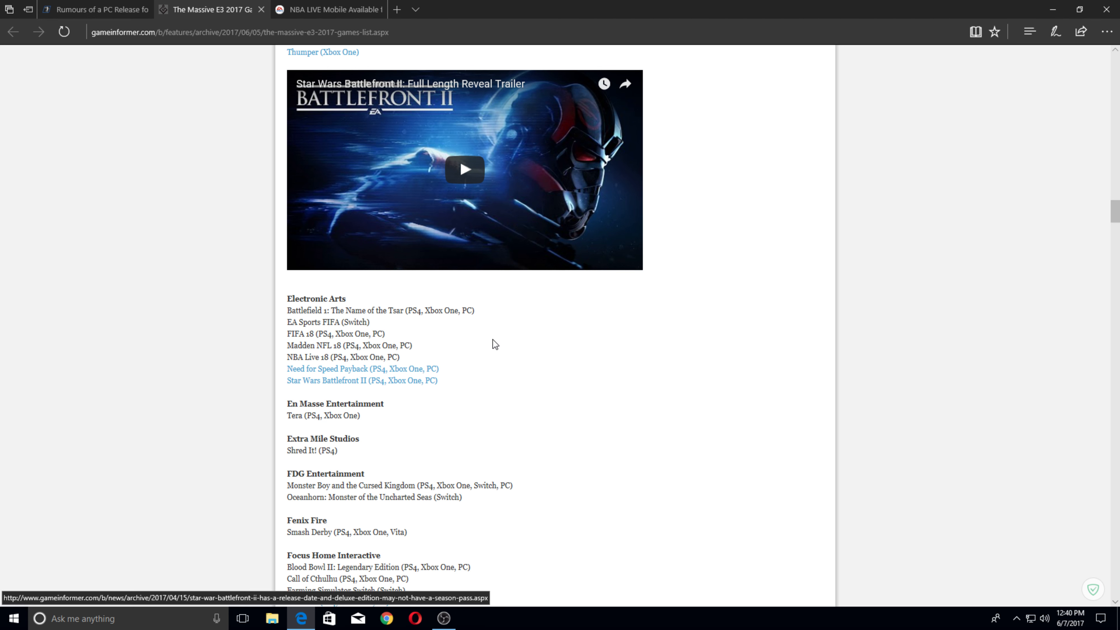
{"action": "mouse_move", "coordinate": [293, 355]}
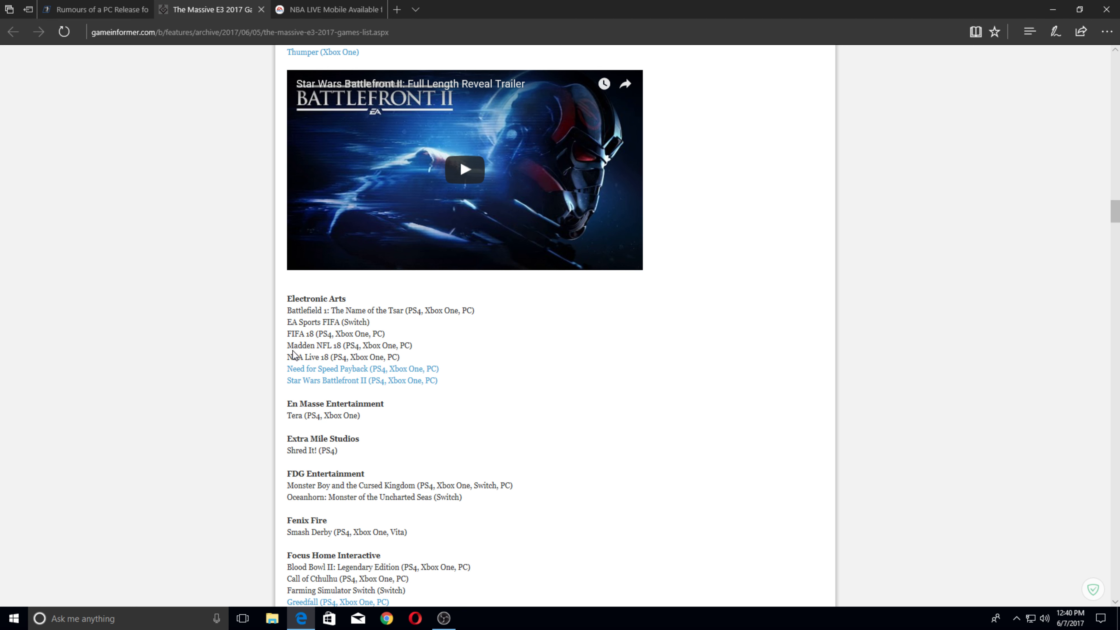
Step: Highlight the Madden NFL 18 and NBA Live 18 titles in the Electronic Arts entries
{"action": "double_click", "coordinate": [314, 346]}
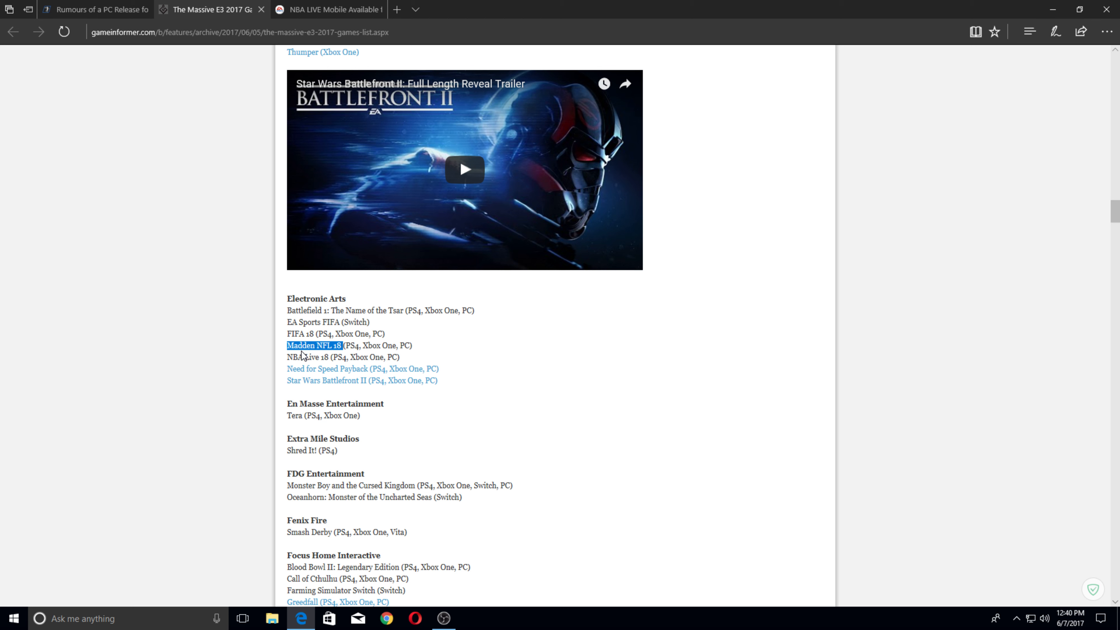
{"action": "double_click", "coordinate": [308, 358]}
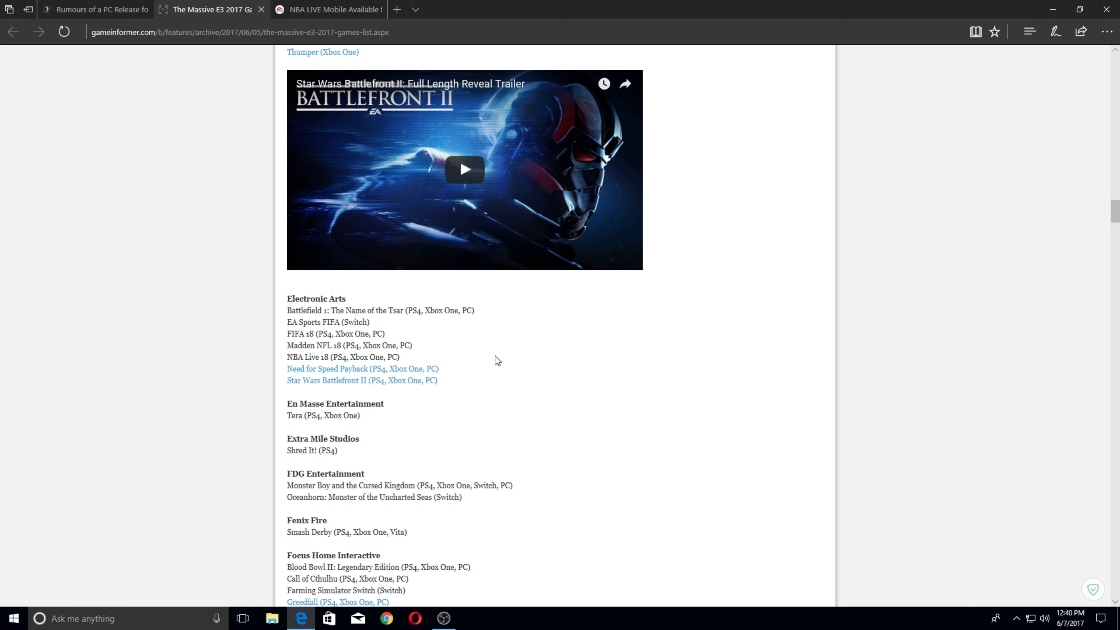
{"action": "mouse_move", "coordinate": [338, 361]}
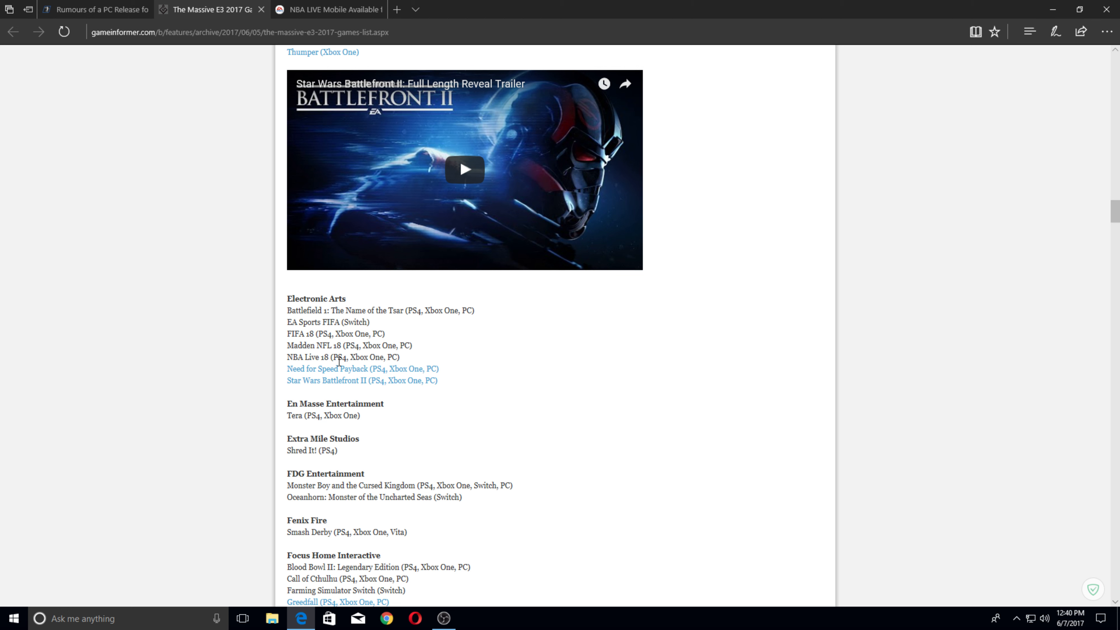
{"action": "mouse_move", "coordinate": [332, 379]}
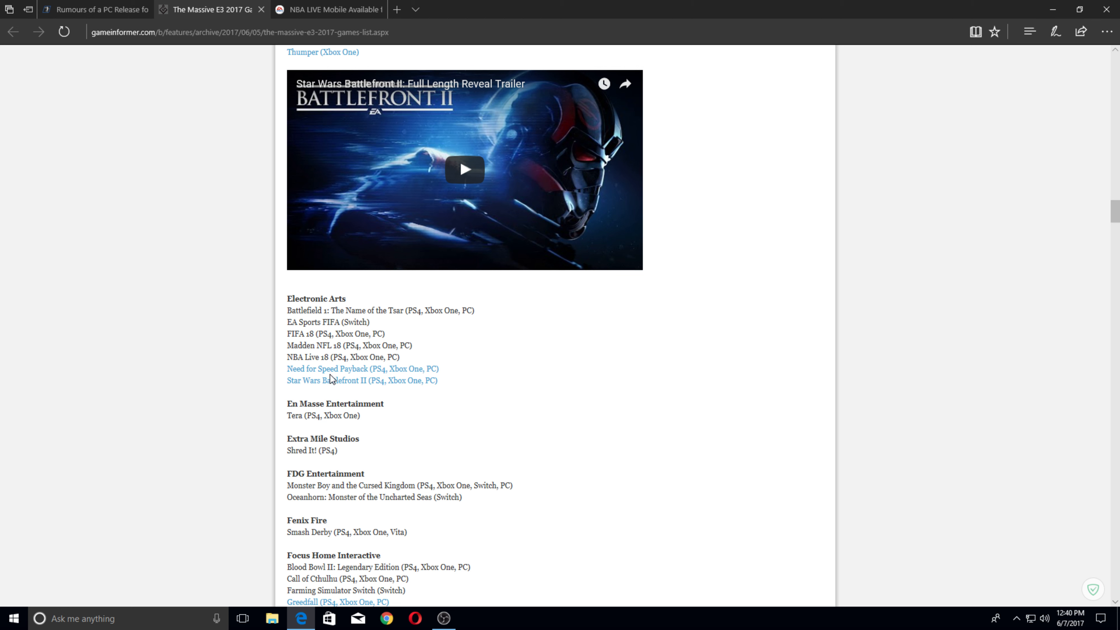
{"action": "mouse_move", "coordinate": [302, 366]}
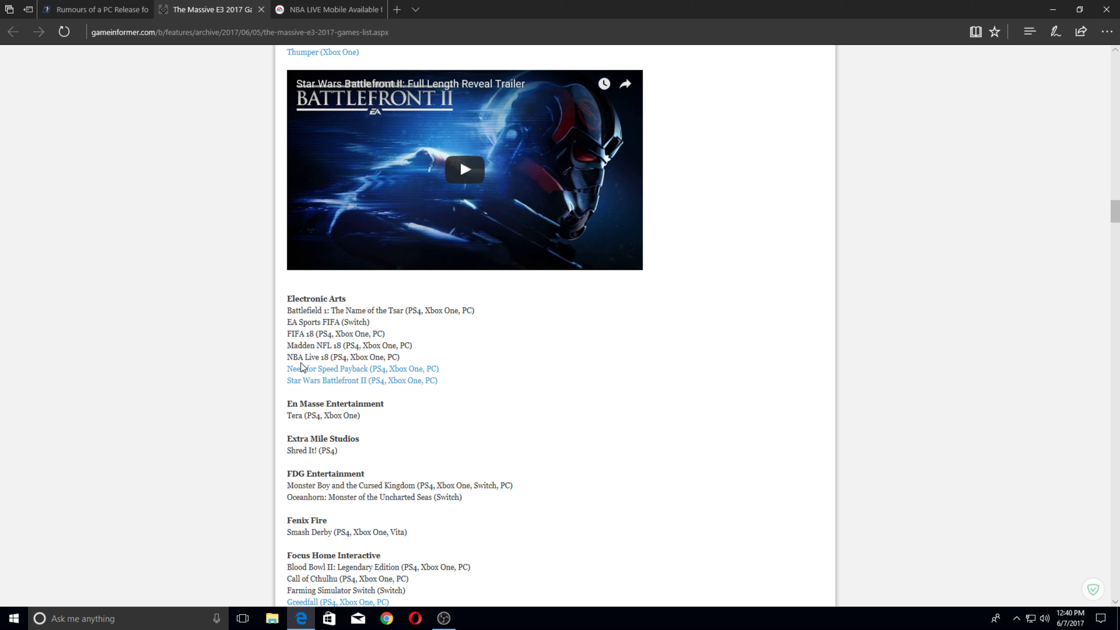
{"action": "mouse_move", "coordinate": [491, 353]}
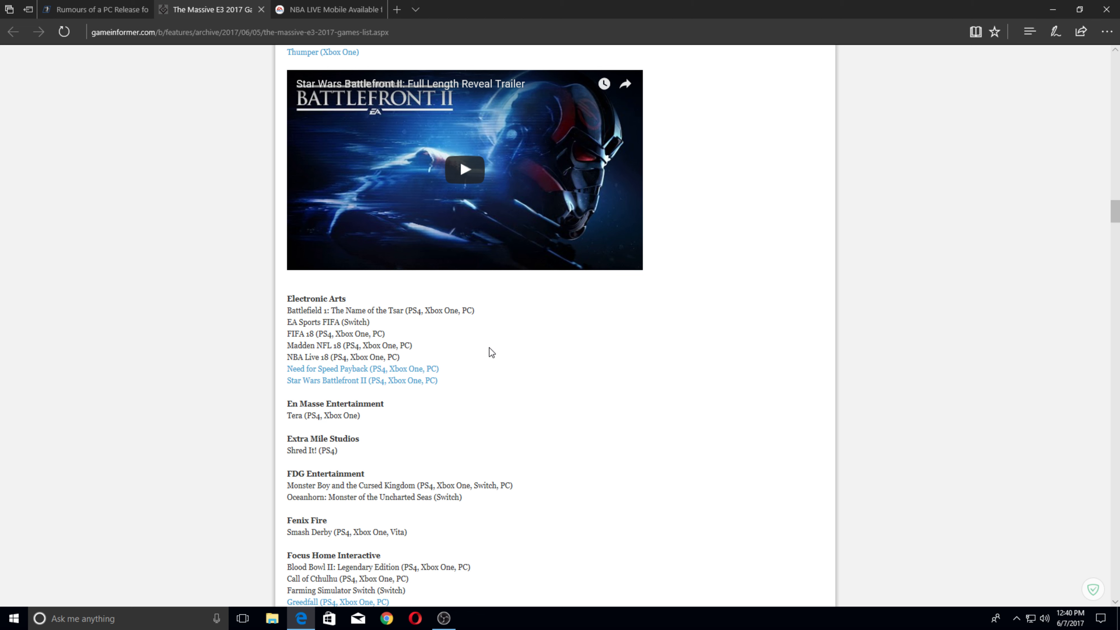
{"action": "mouse_move", "coordinate": [507, 356]}
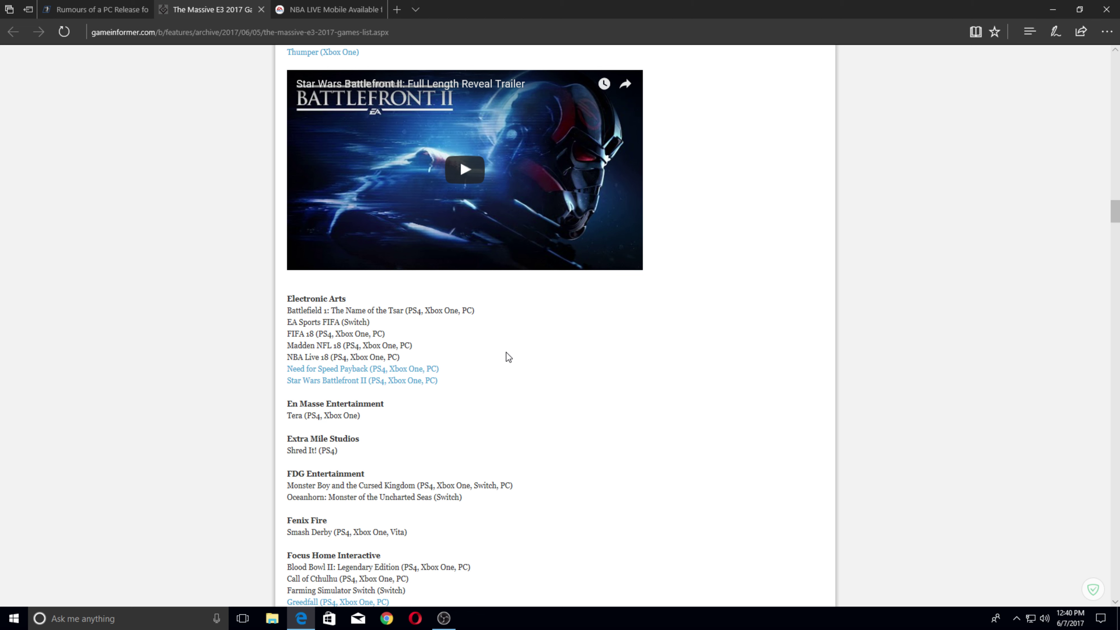
{"action": "mouse_move", "coordinate": [512, 357]}
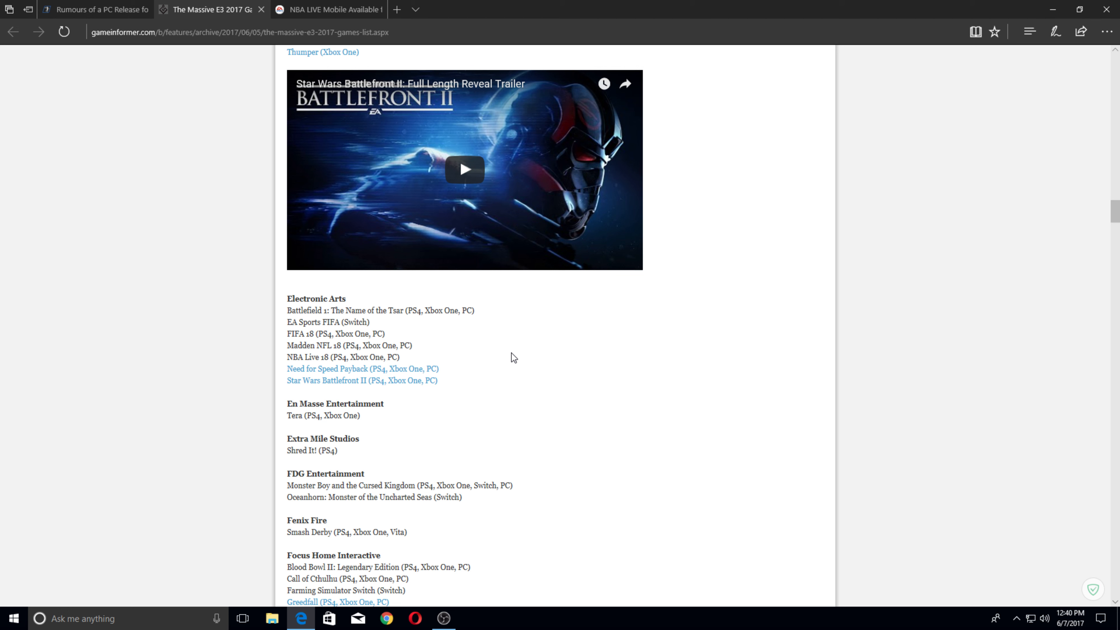
{"action": "mouse_move", "coordinate": [262, 359]}
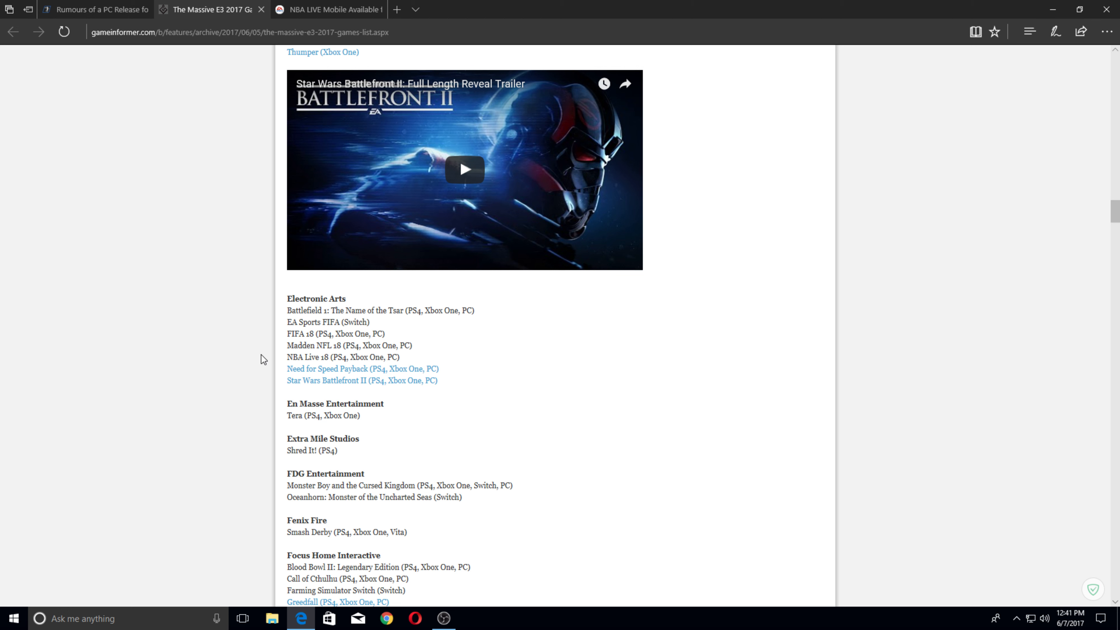
{"action": "mouse_move", "coordinate": [658, 391]}
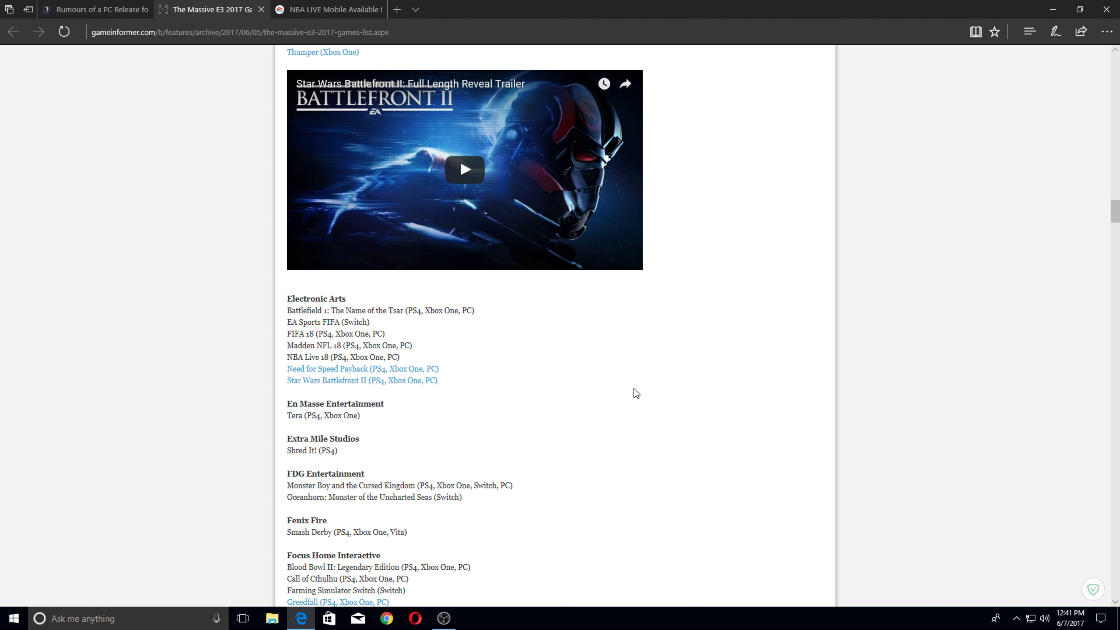
{"action": "mouse_move", "coordinate": [323, 351]}
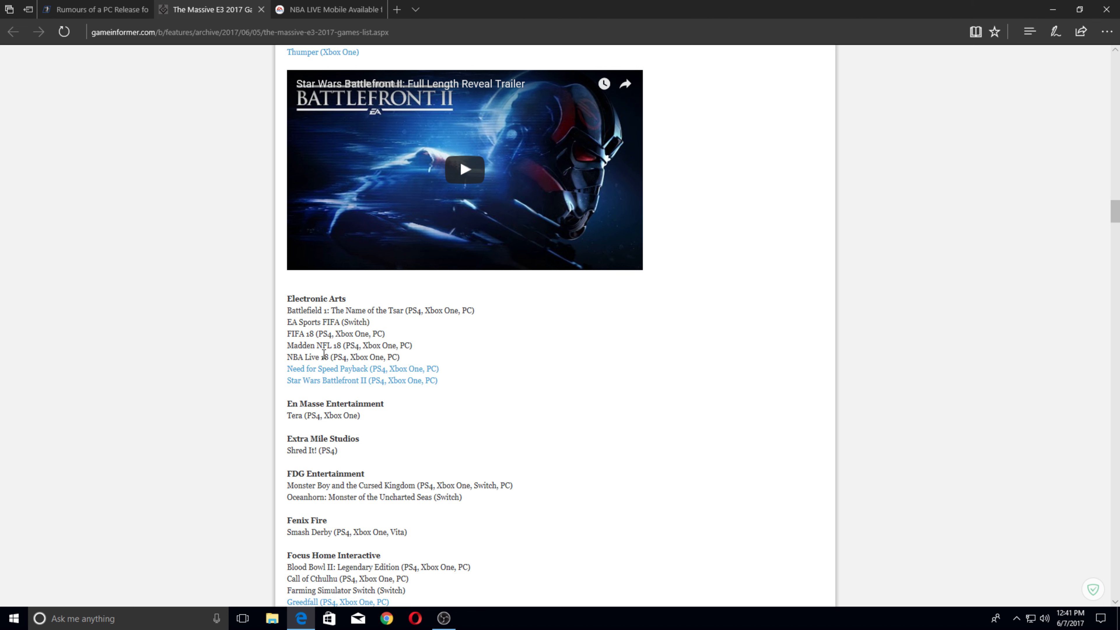
{"action": "mouse_move", "coordinate": [320, 401]}
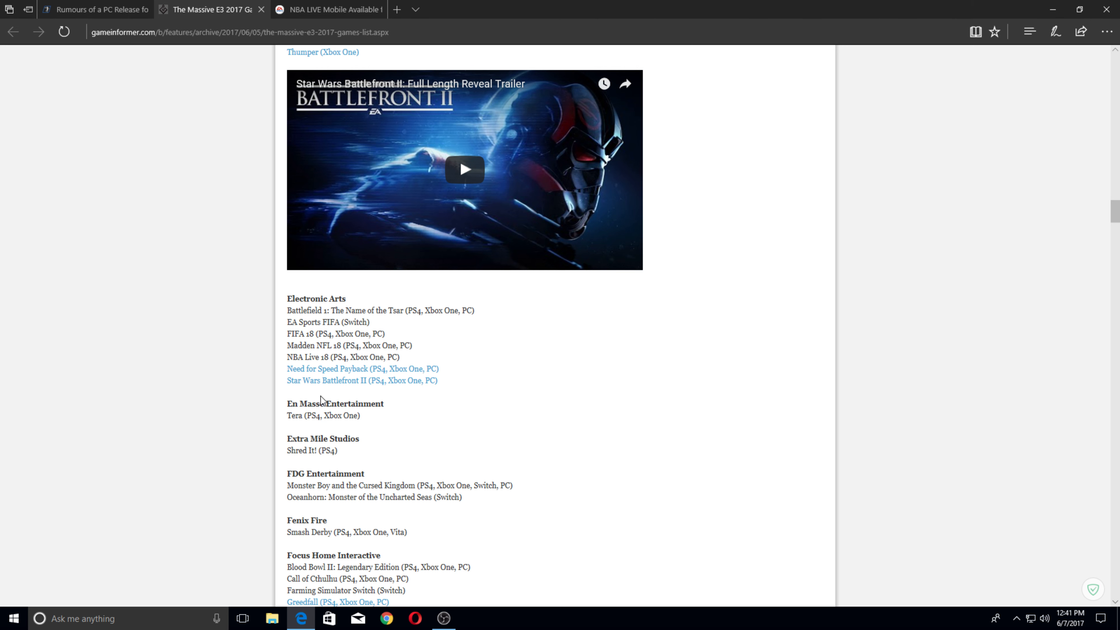
{"action": "mouse_move", "coordinate": [96, 9]}
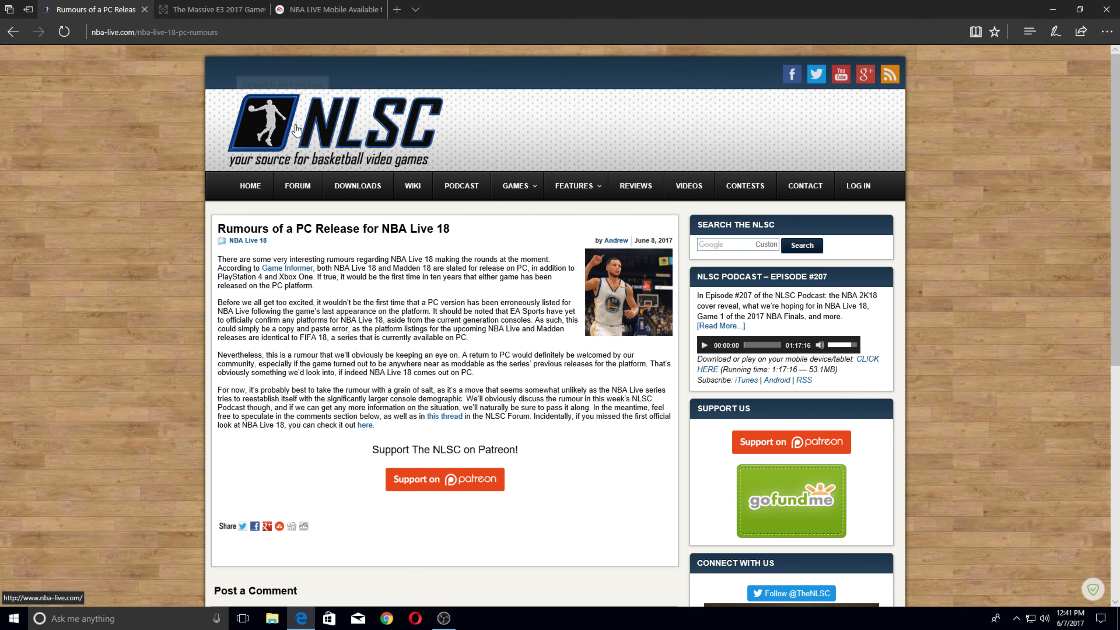
{"action": "mouse_move", "coordinate": [384, 150]}
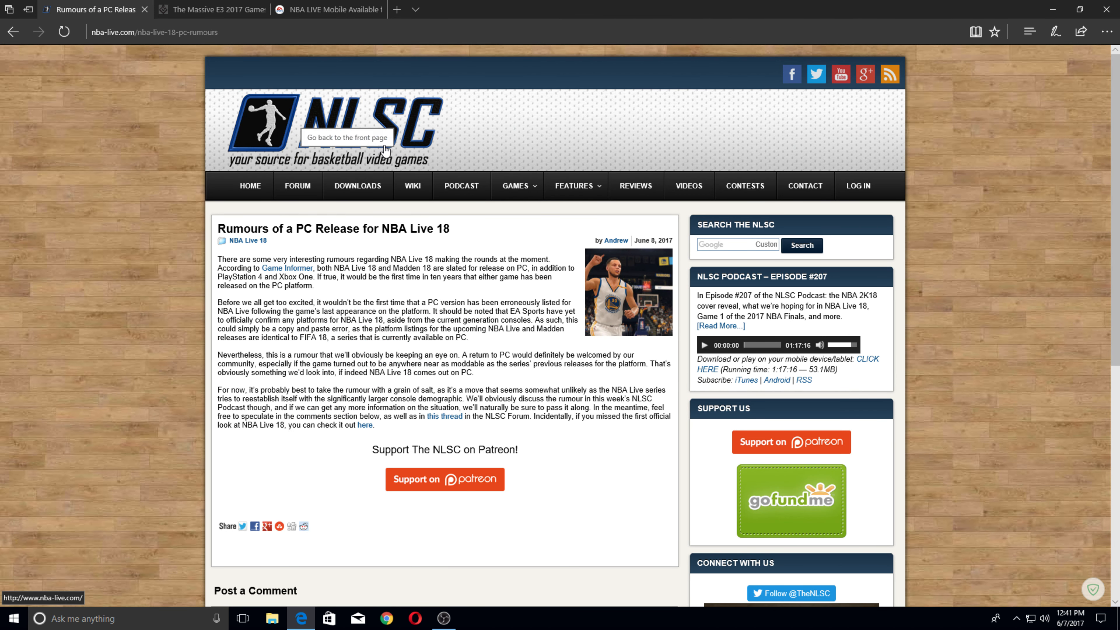
{"action": "mouse_move", "coordinate": [602, 302]}
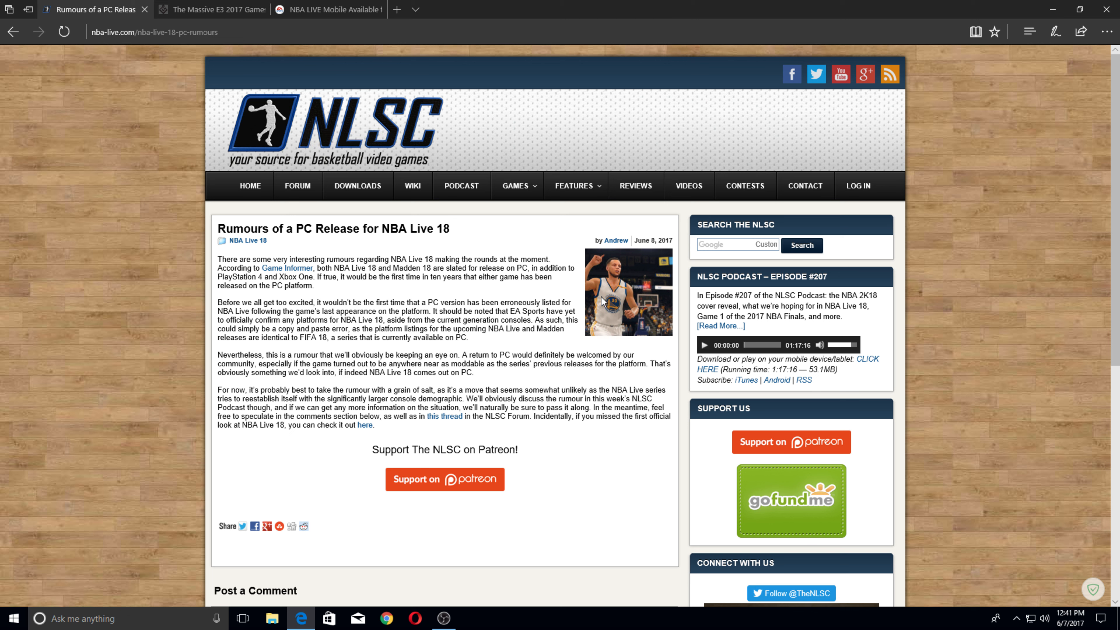
{"action": "mouse_move", "coordinate": [592, 341]}
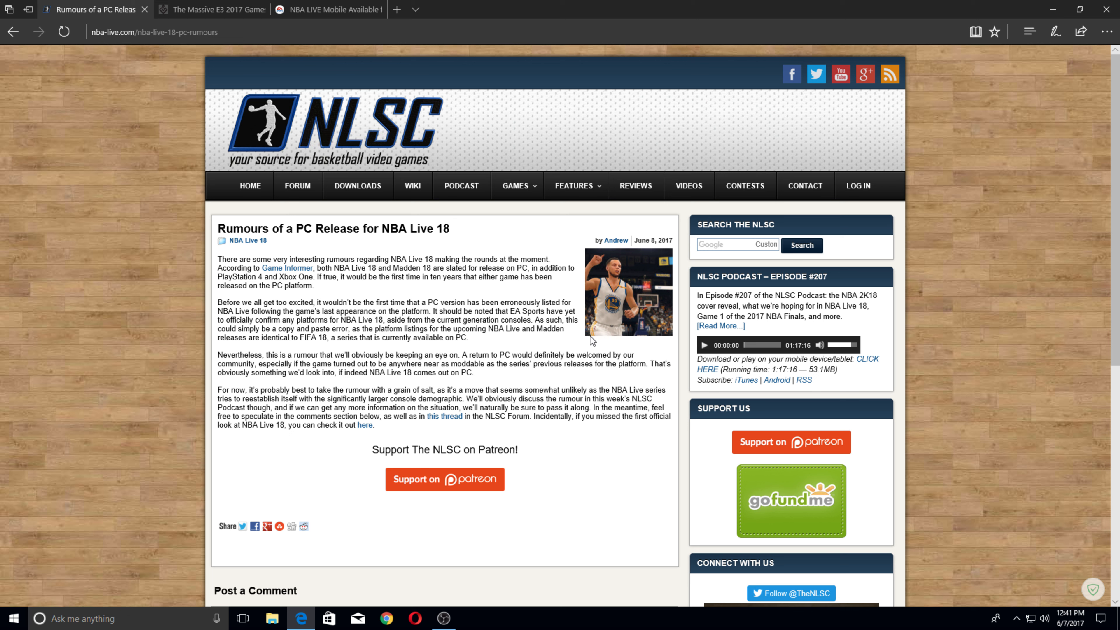
{"action": "mouse_move", "coordinate": [308, 257]}
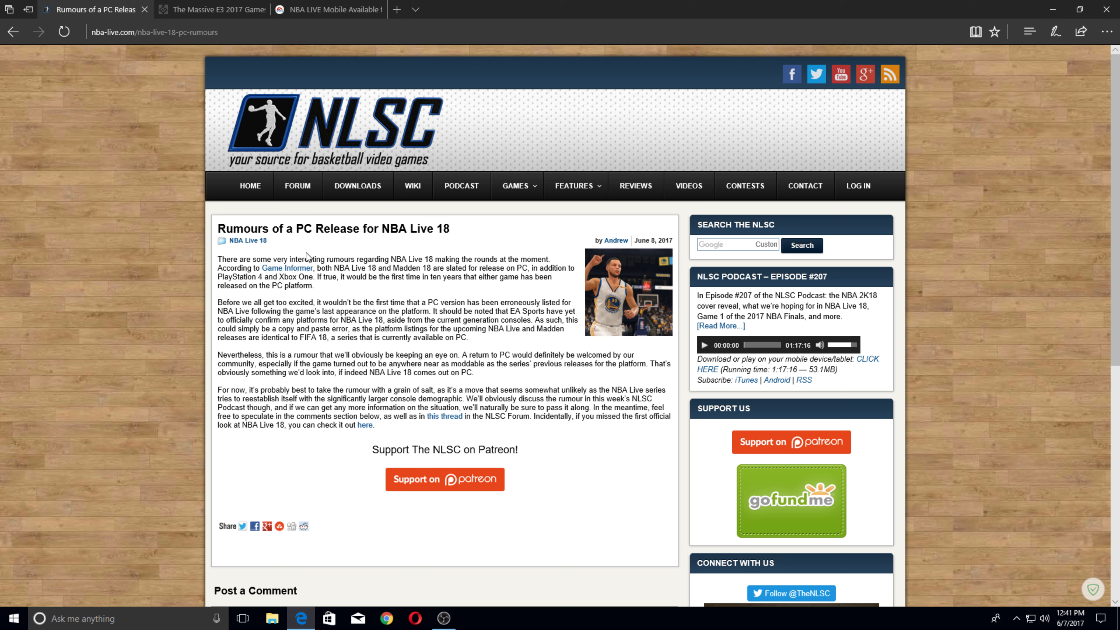
{"action": "mouse_move", "coordinate": [503, 341]}
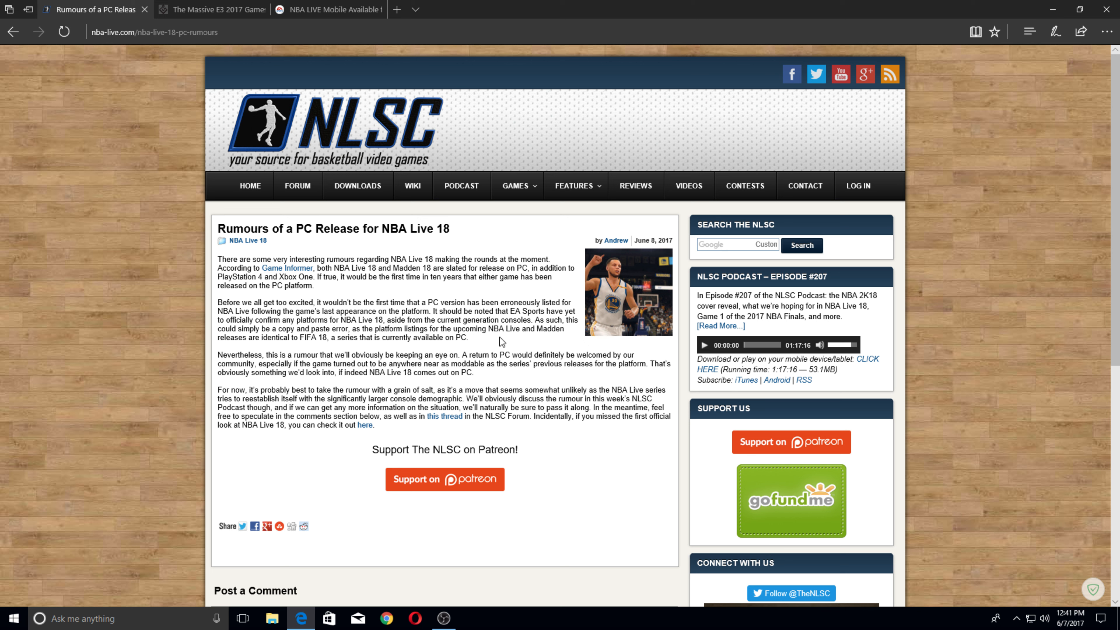
{"action": "mouse_move", "coordinate": [566, 344]}
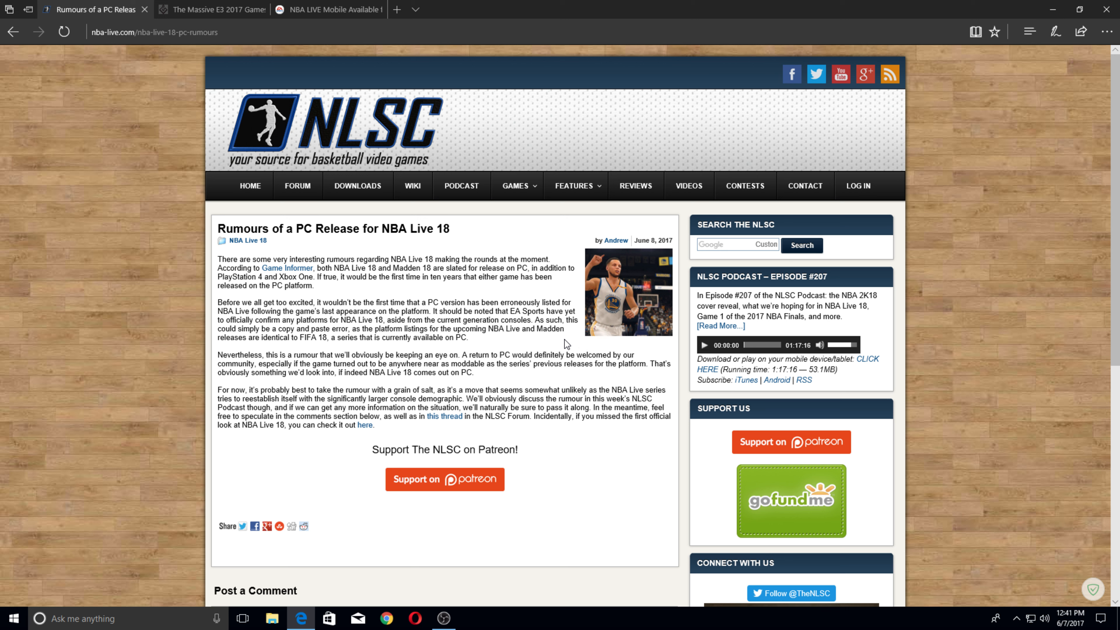
{"action": "mouse_move", "coordinate": [416, 338]}
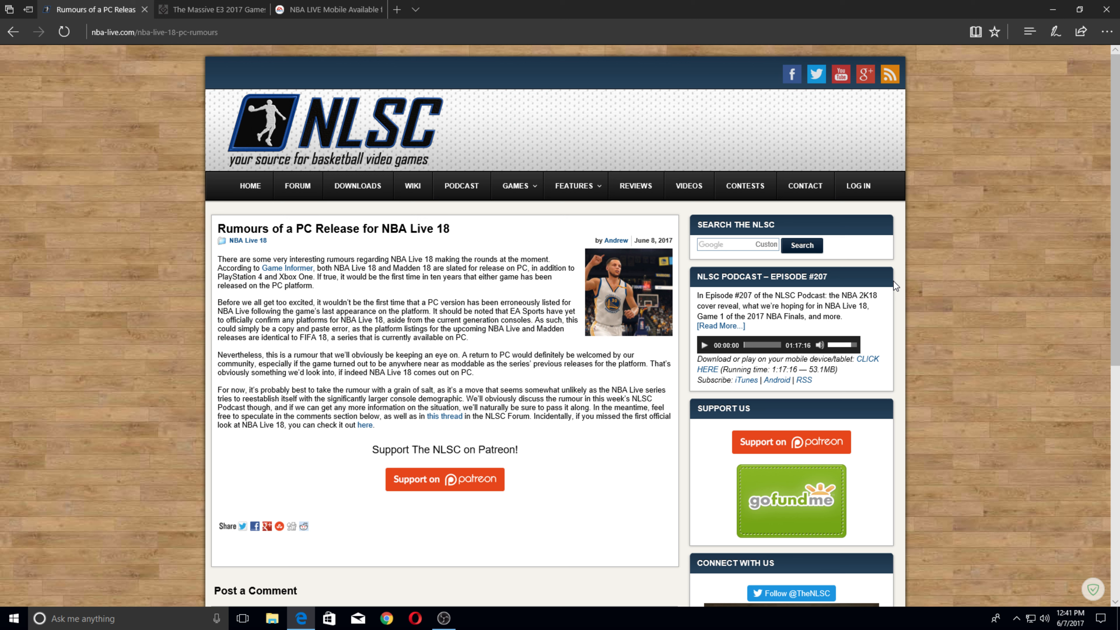
{"action": "mouse_move", "coordinate": [644, 347]}
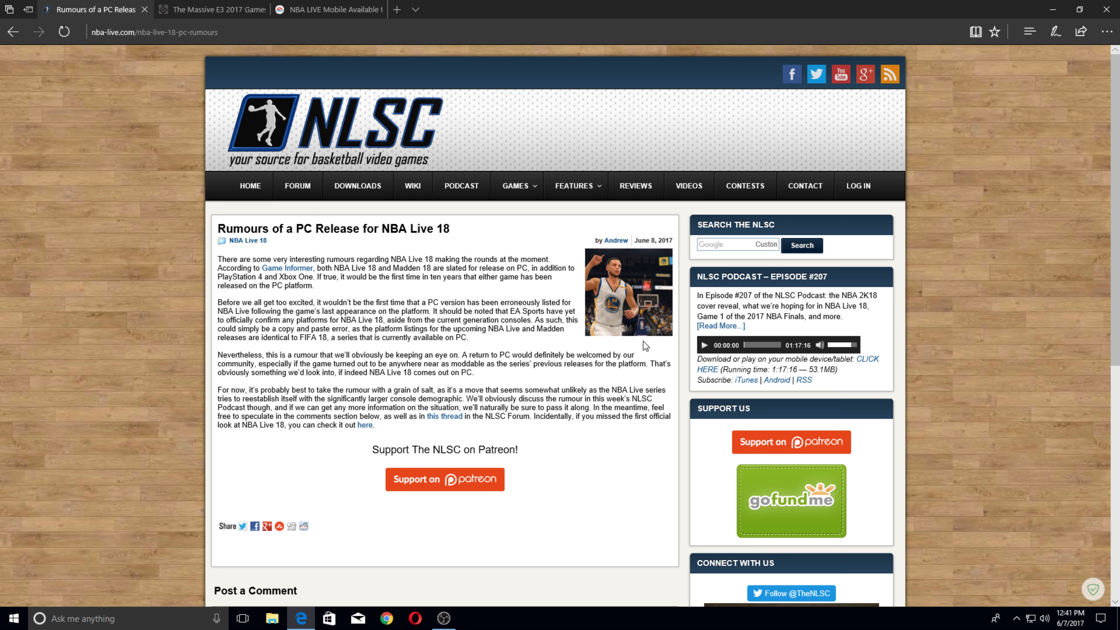
{"action": "mouse_move", "coordinate": [848, 298]}
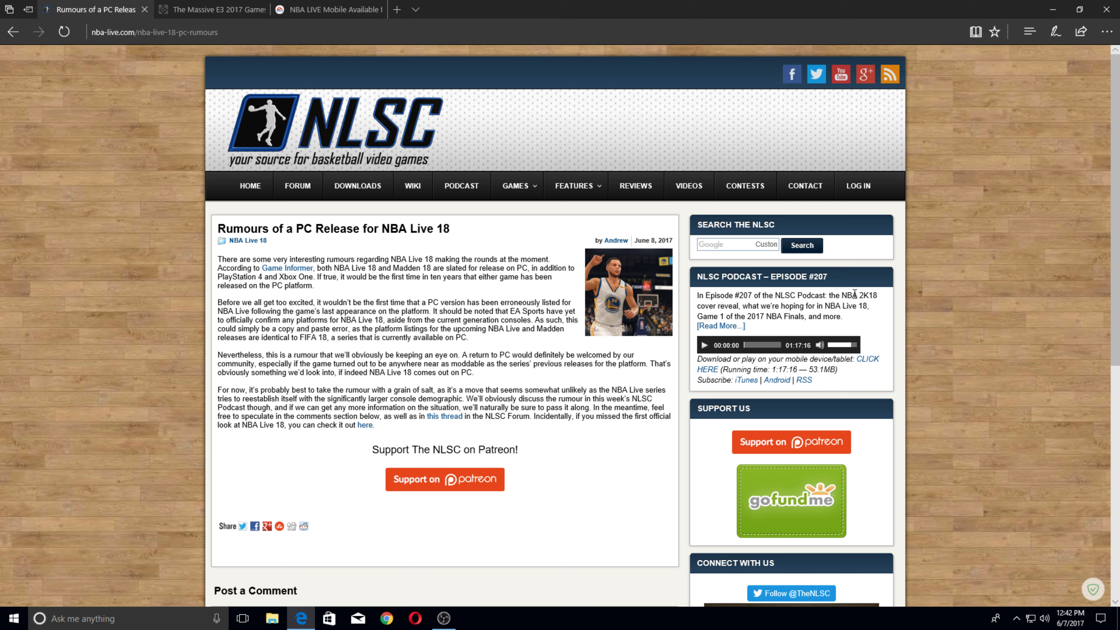
{"action": "mouse_move", "coordinate": [852, 284]}
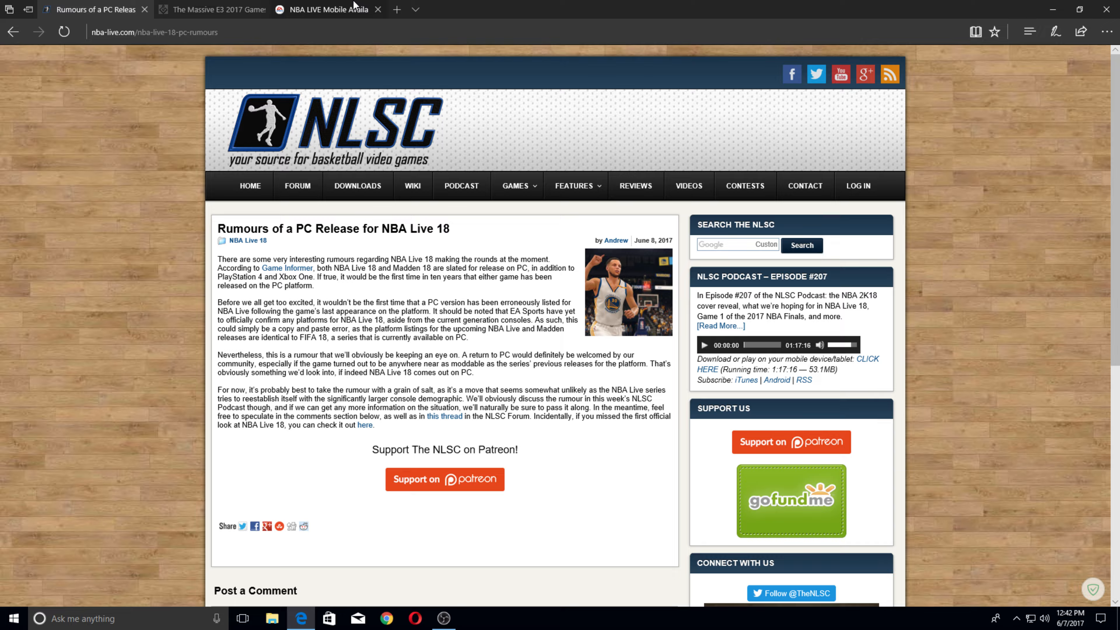
Step: Revisit the E3 2017 list's Electronic Arts entries, then settle on the EA Sports NBA LIVE Mobile page
{"action": "left_click", "coordinate": [211, 9]}
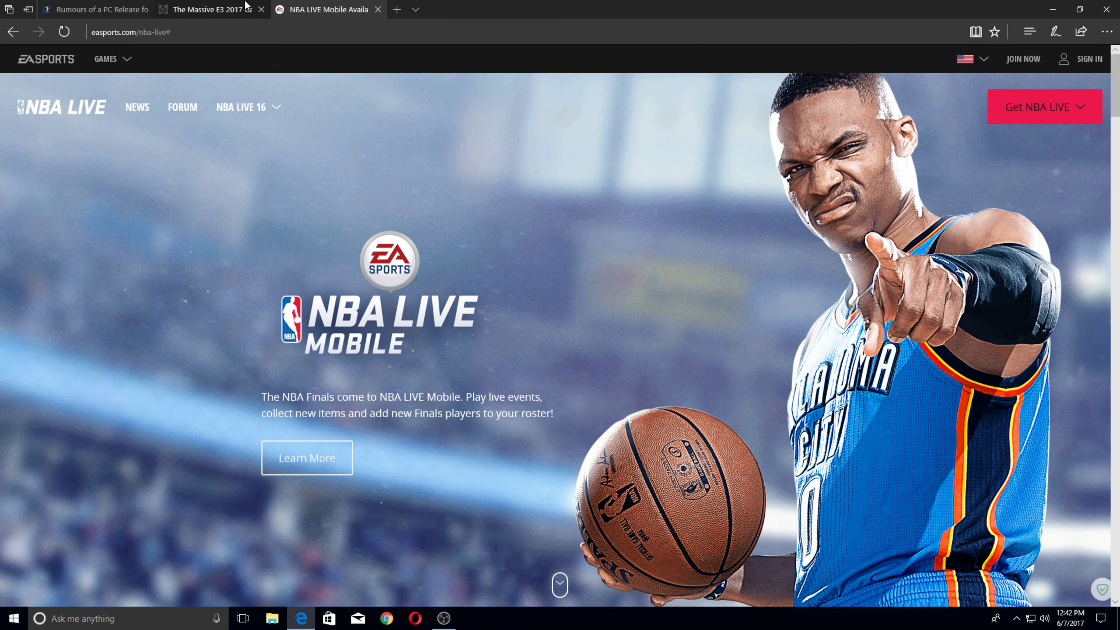
{"action": "left_click", "coordinate": [207, 9]}
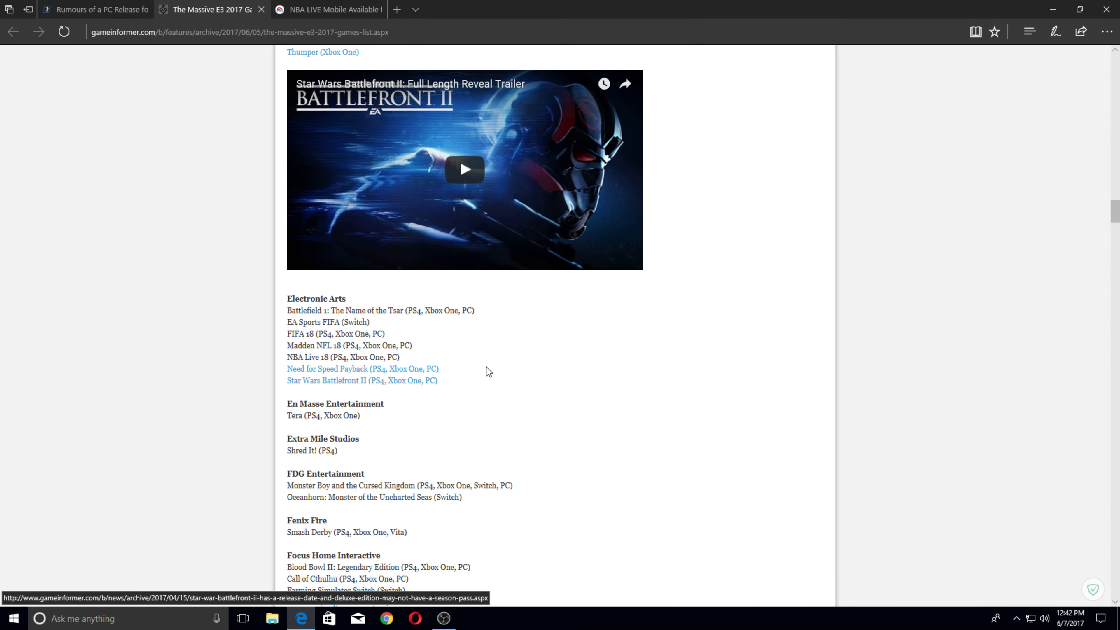
{"action": "mouse_move", "coordinate": [549, 384]}
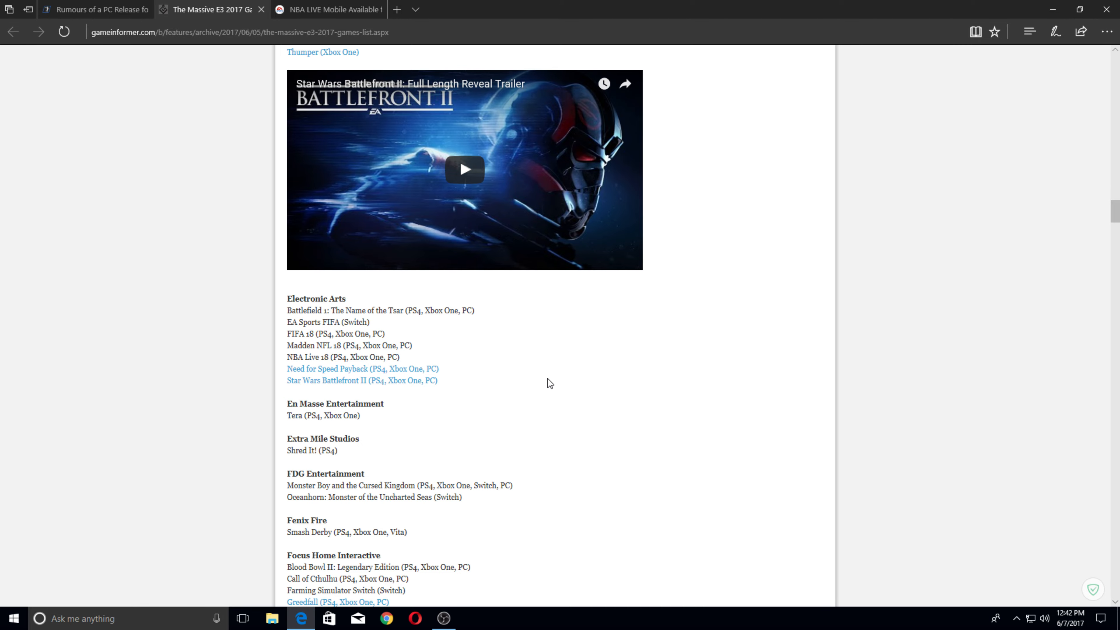
{"action": "scroll", "scroll_direction": "up", "scroll_amount": 3}
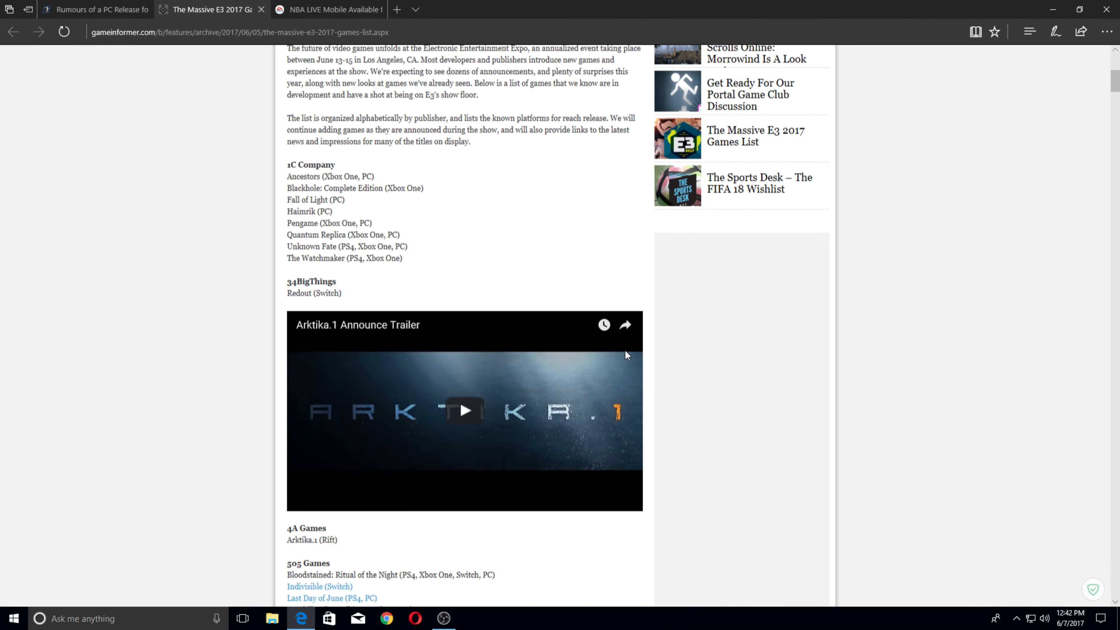
{"action": "scroll", "scroll_direction": "down", "scroll_amount": 3}
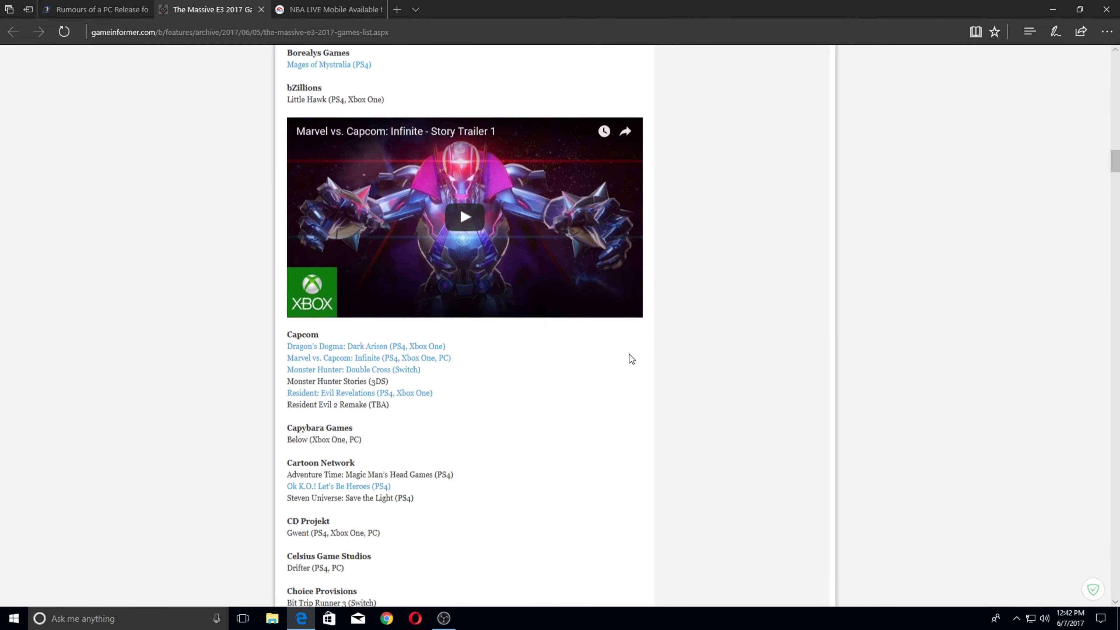
{"action": "scroll", "scroll_direction": "down", "scroll_amount": 3}
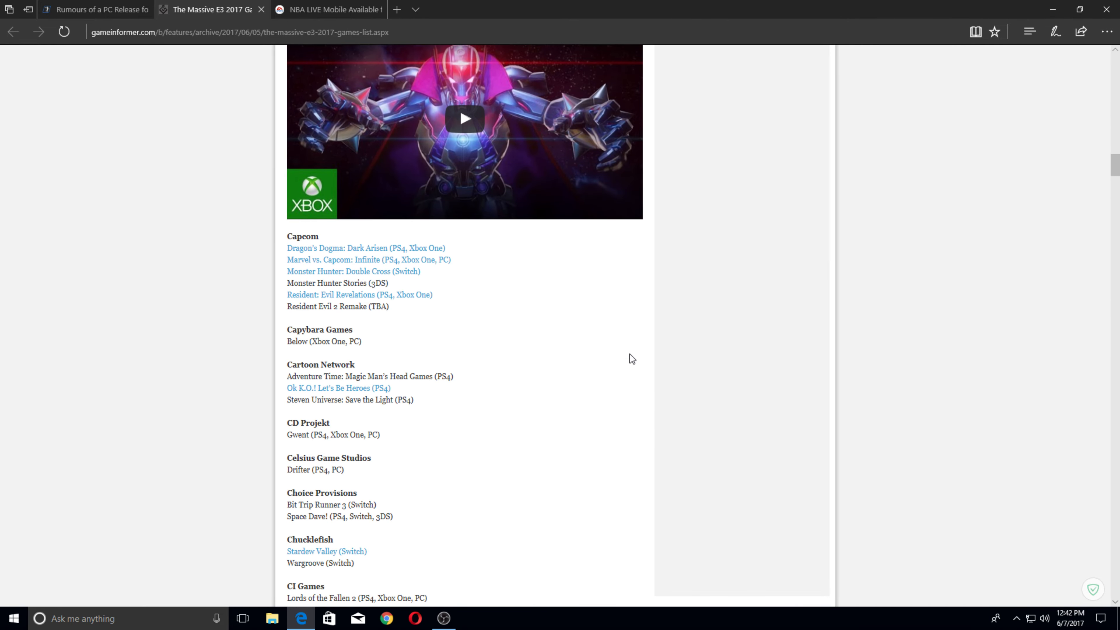
{"action": "scroll", "scroll_direction": "down", "scroll_amount": 3}
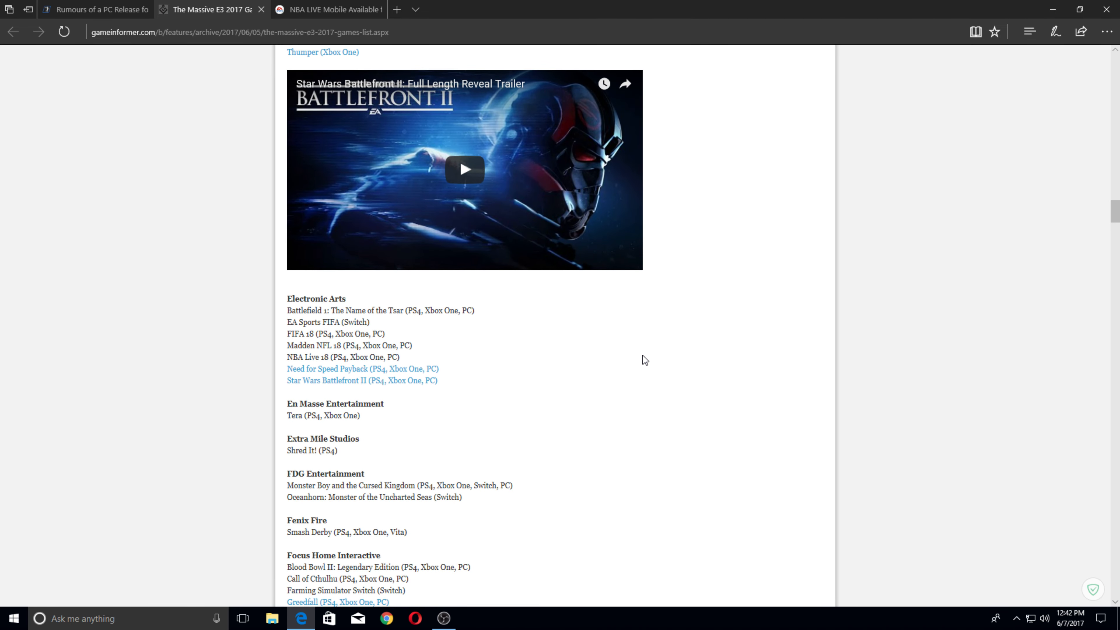
{"action": "left_click", "coordinate": [326, 9]}
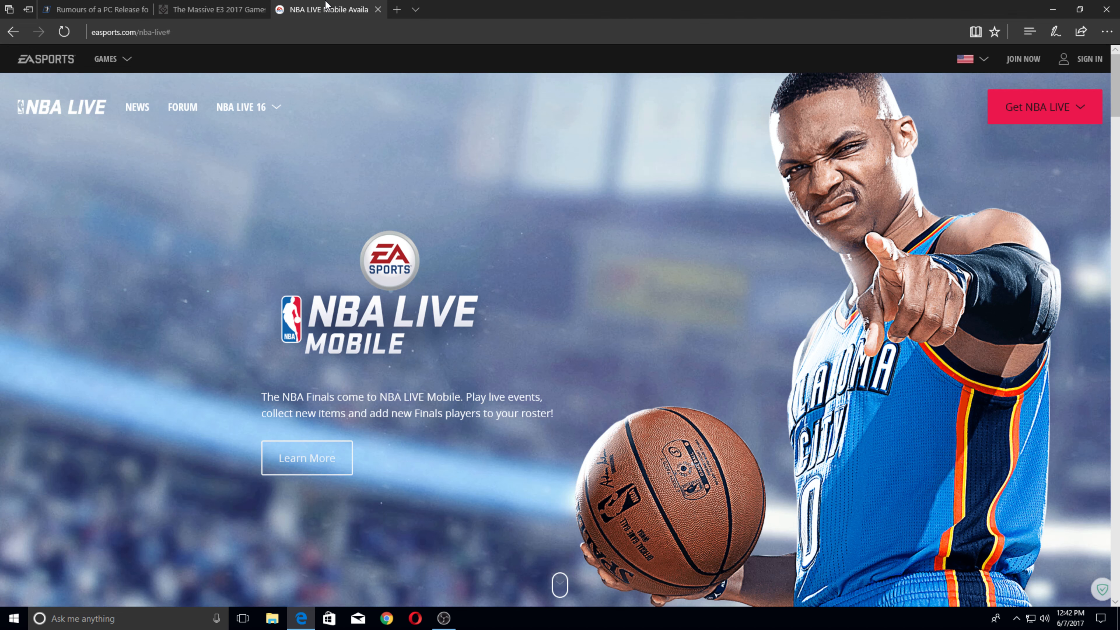